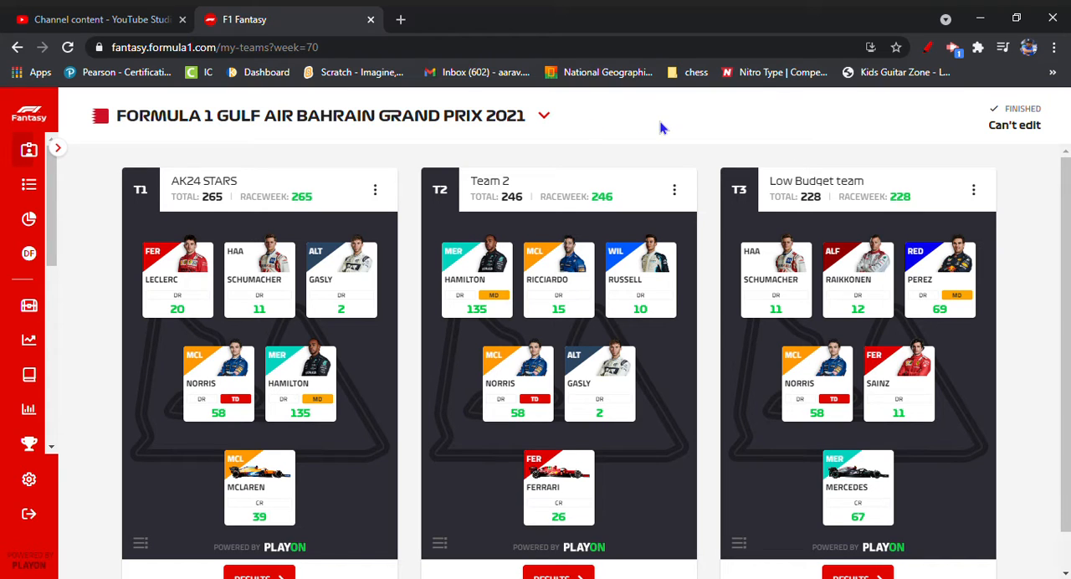
mouse_move(1055, 501)
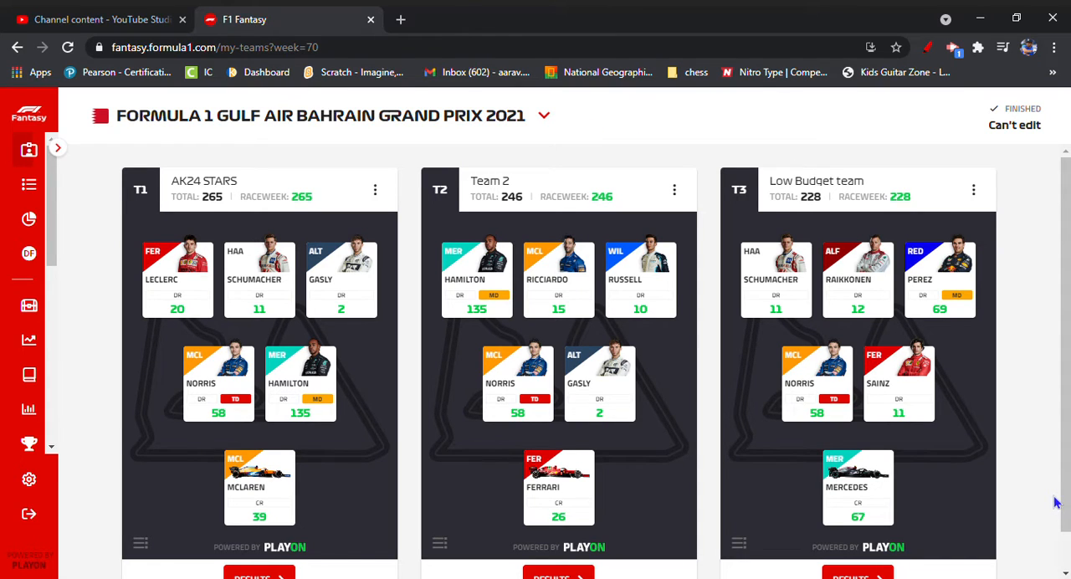
mouse_move(674, 189)
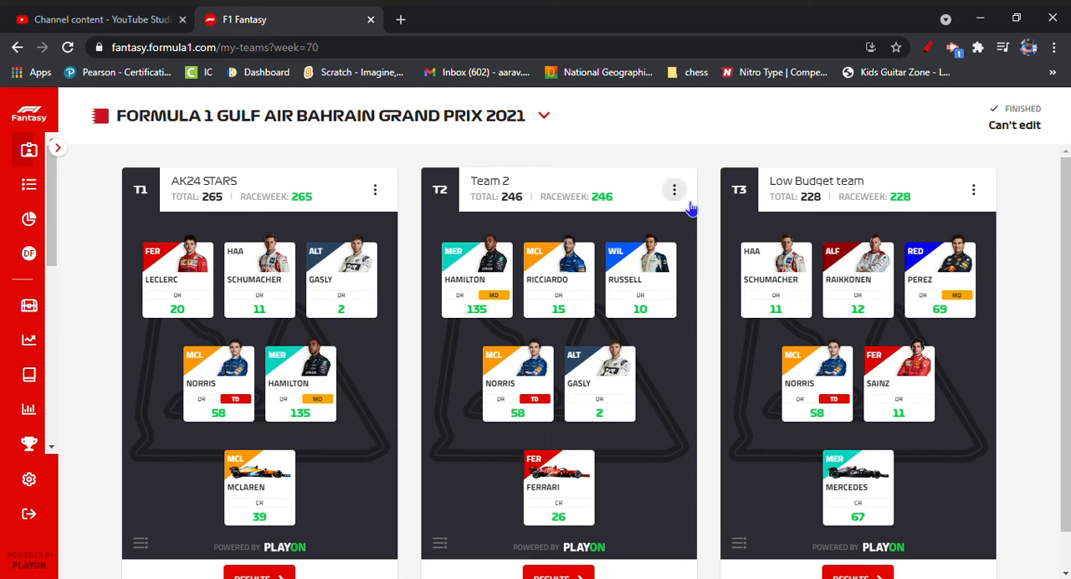
mouse_move(690, 146)
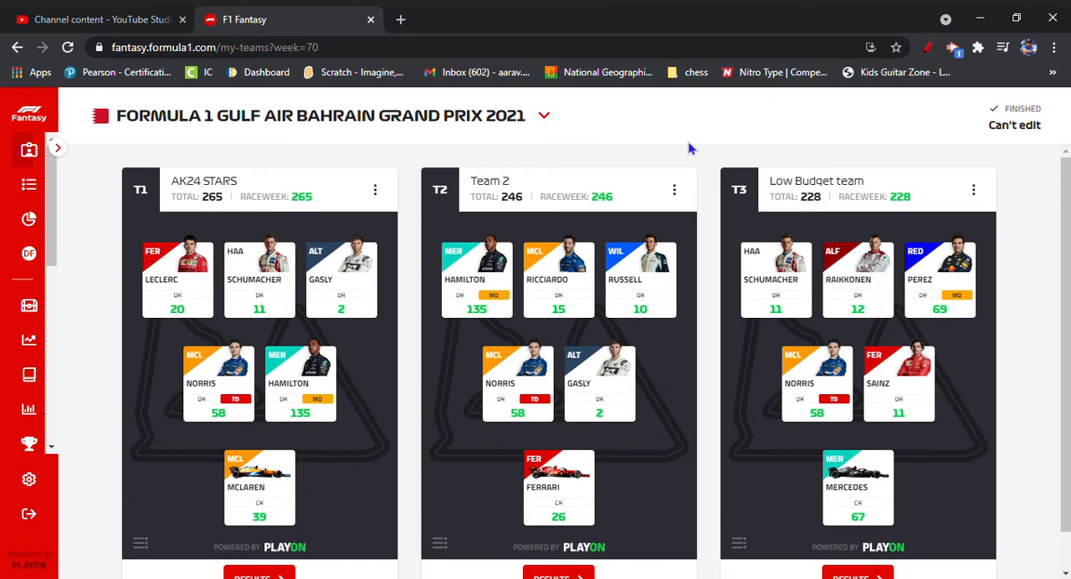
mouse_move(405, 125)
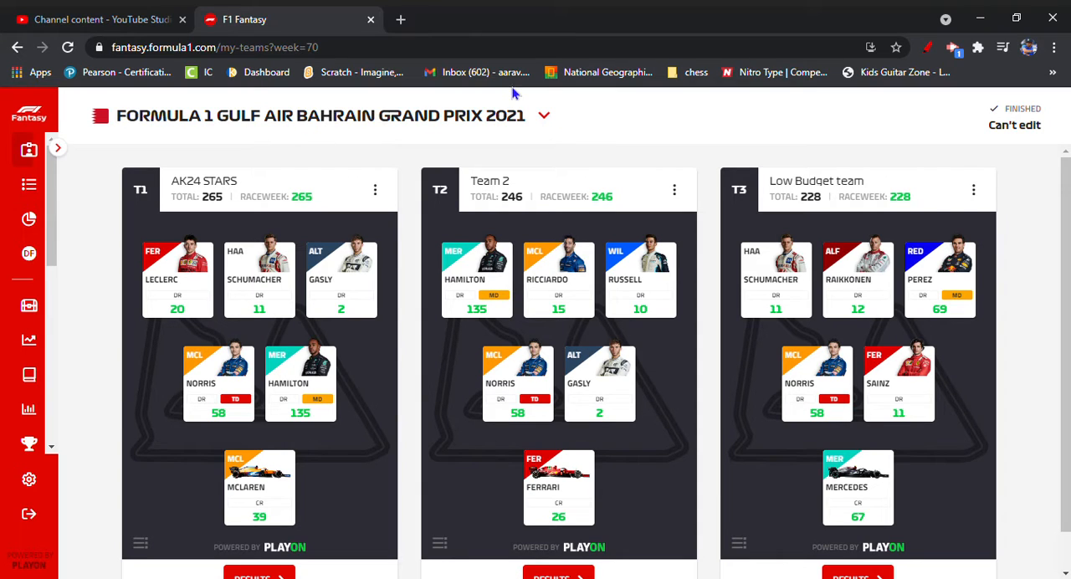
mouse_move(189, 184)
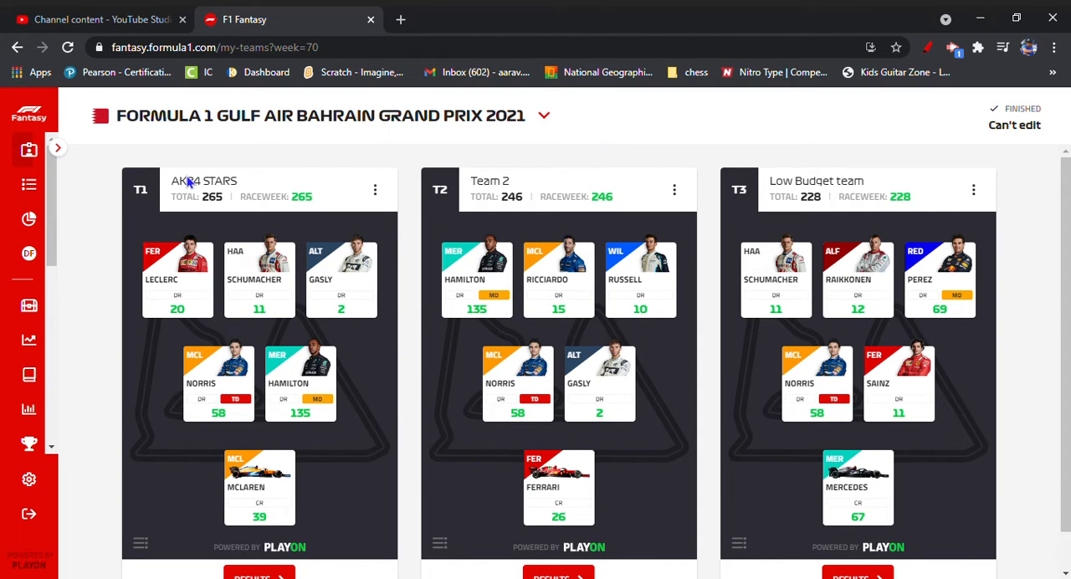
mouse_move(28, 183)
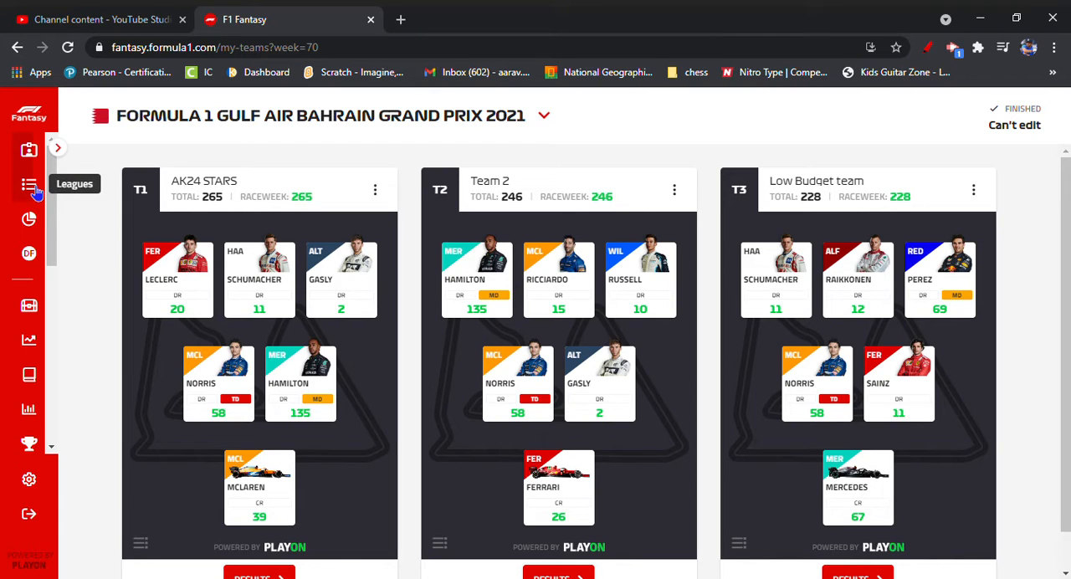
Show the joined started leagues, from Global League down to AK.
left_click(28, 184)
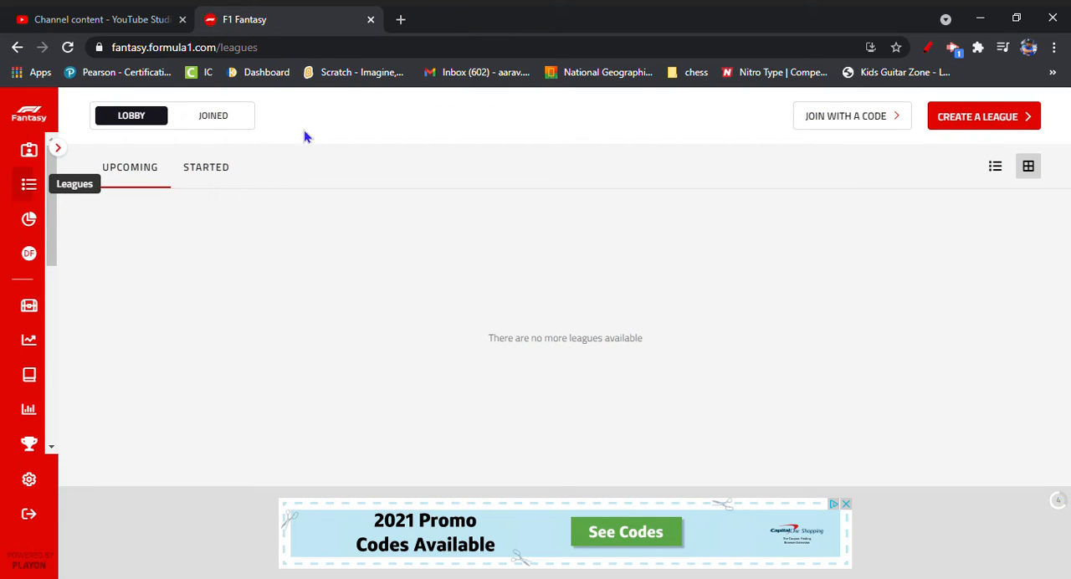
left_click(212, 115)
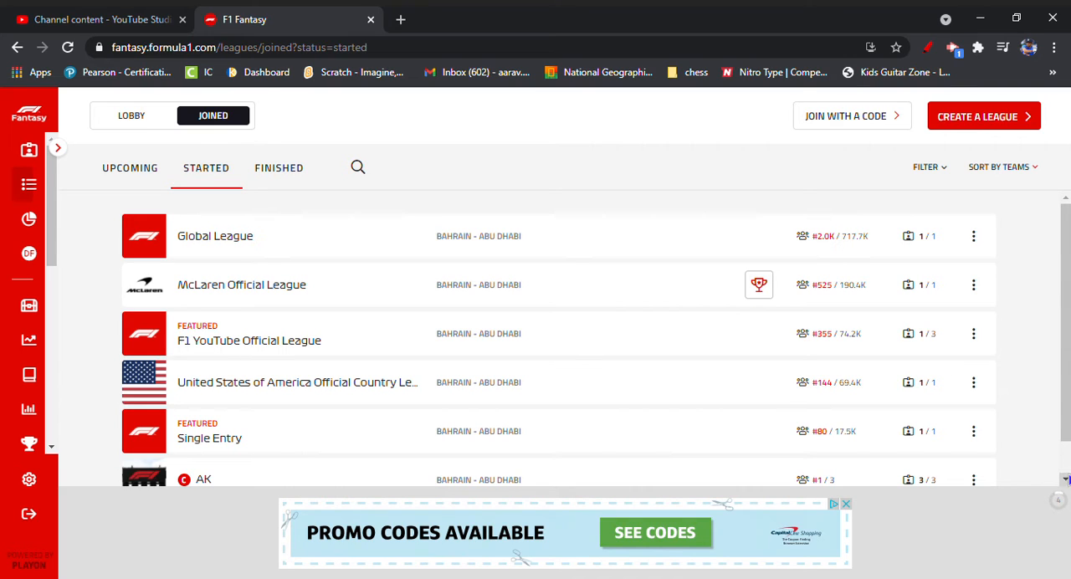
mouse_move(907, 333)
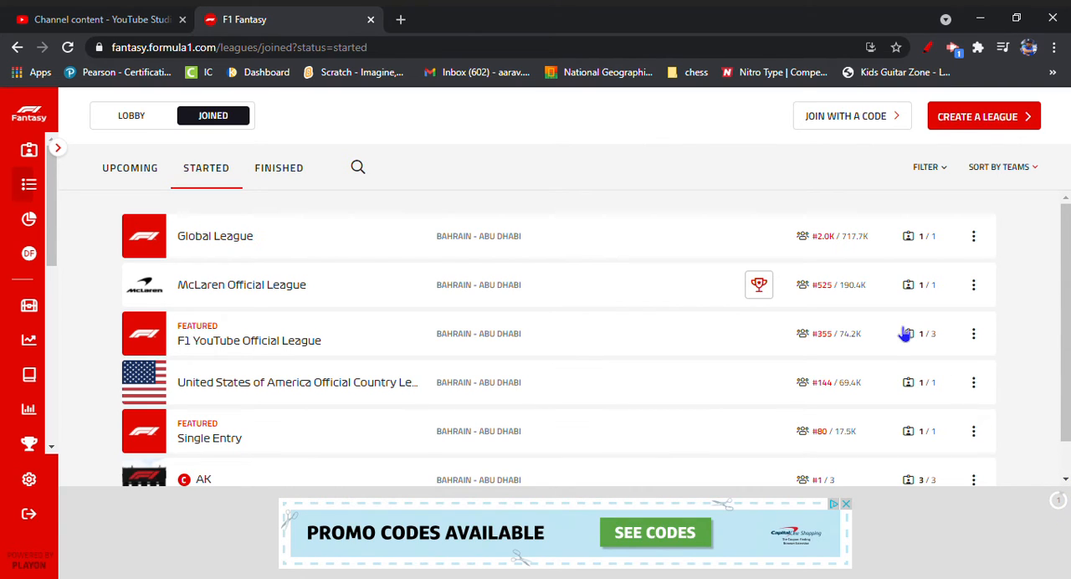
mouse_move(680, 288)
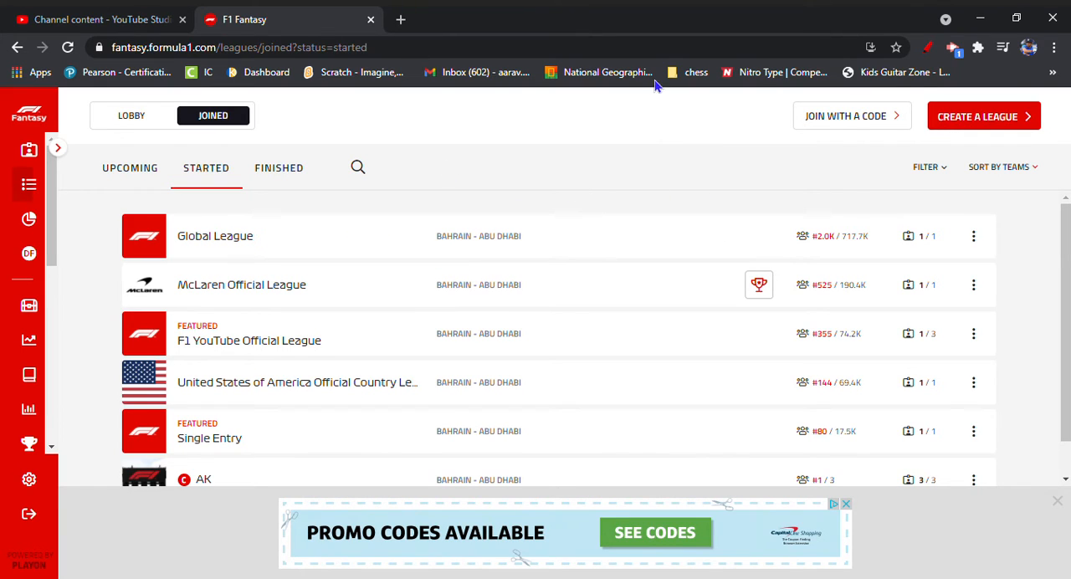
mouse_move(736, 166)
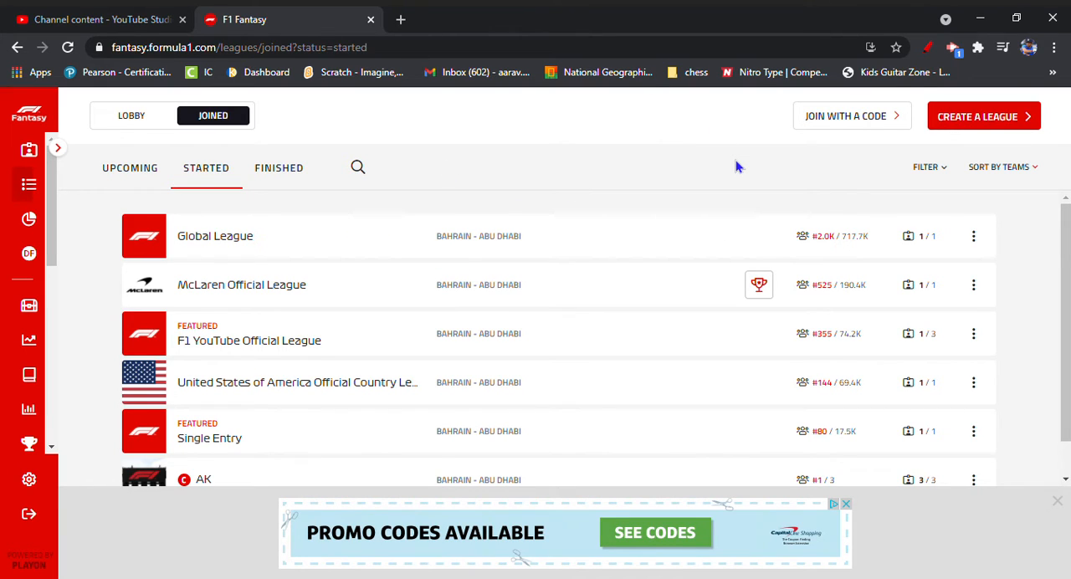
mouse_move(601, 235)
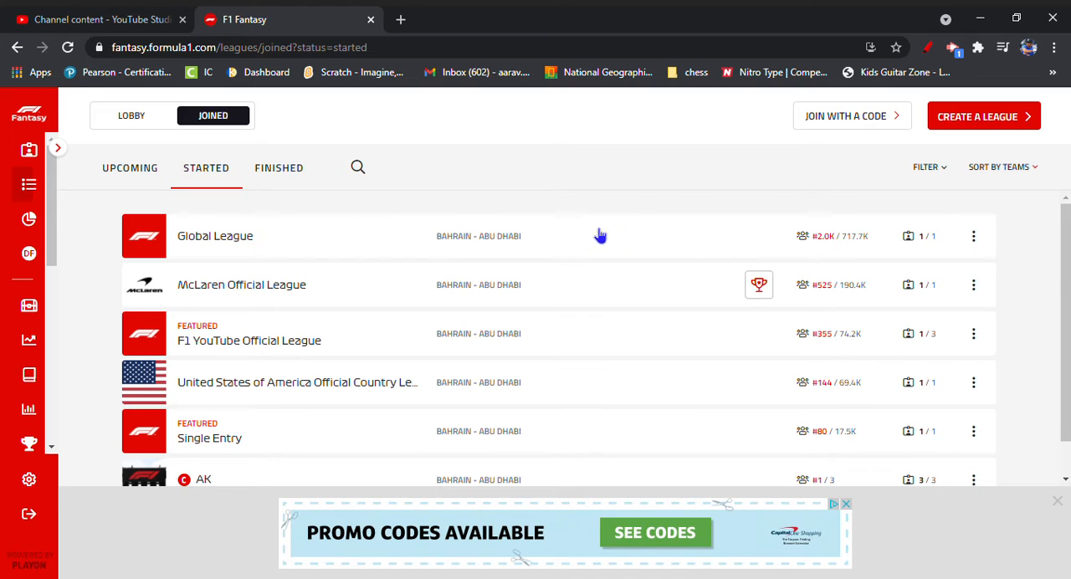
Open the Global League leaderboard and scroll to AK24 STARS at #2.0K with 265 points.
left_click(215, 235)
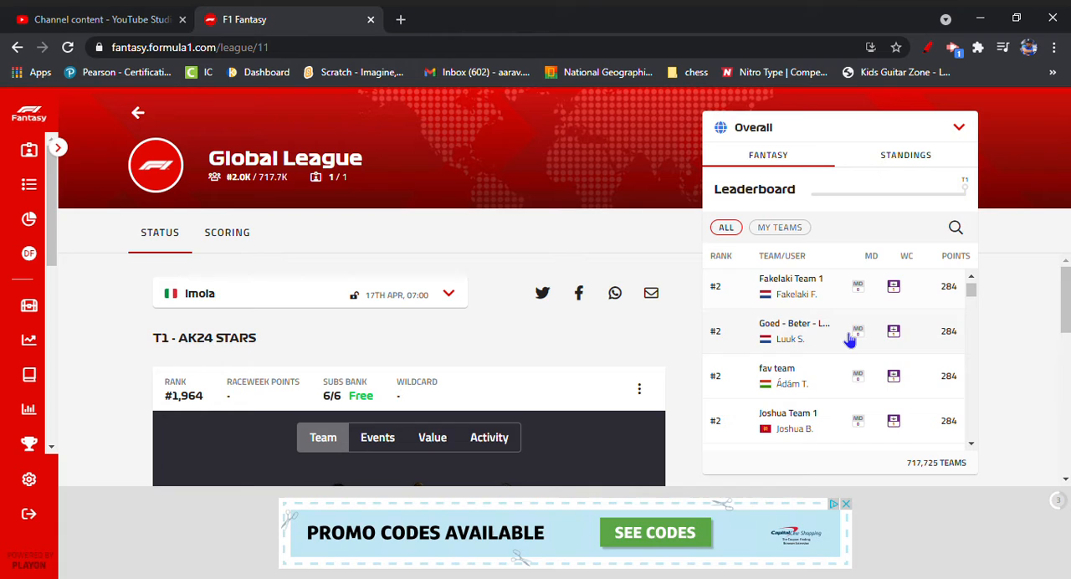
scroll("down", 3)
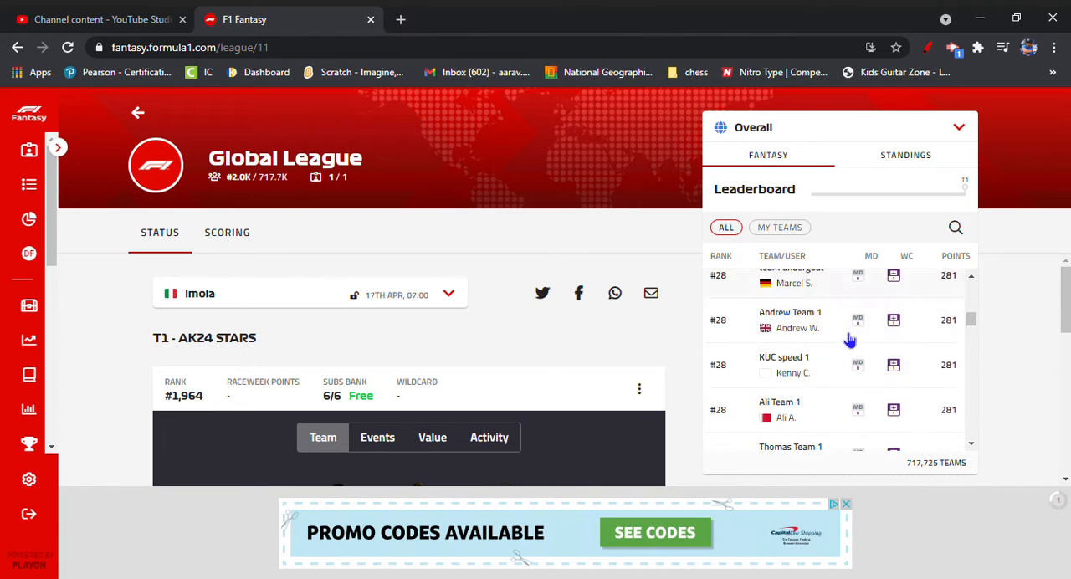
scroll("down", 3)
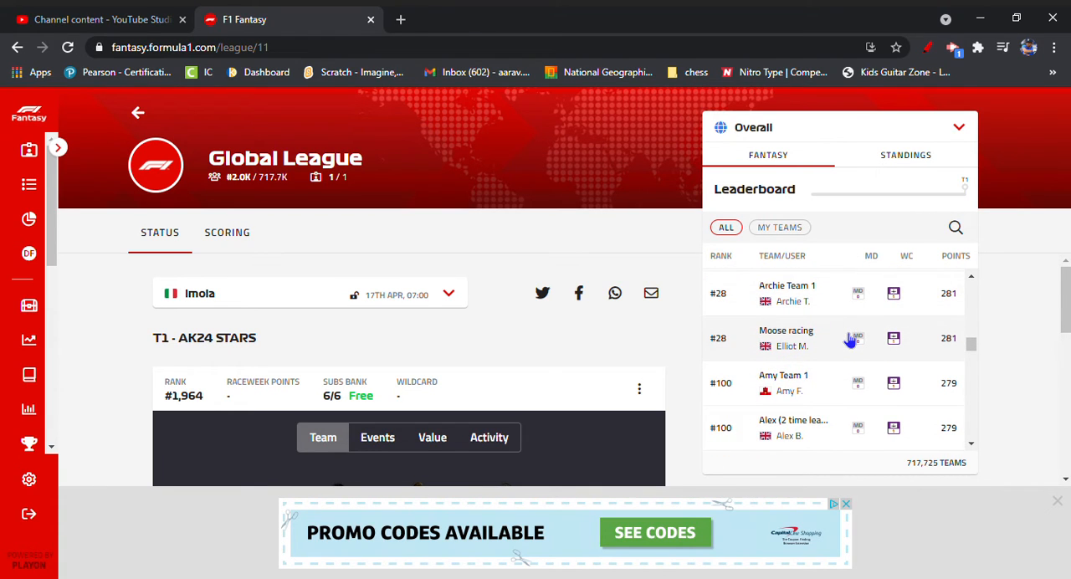
scroll("down", 3)
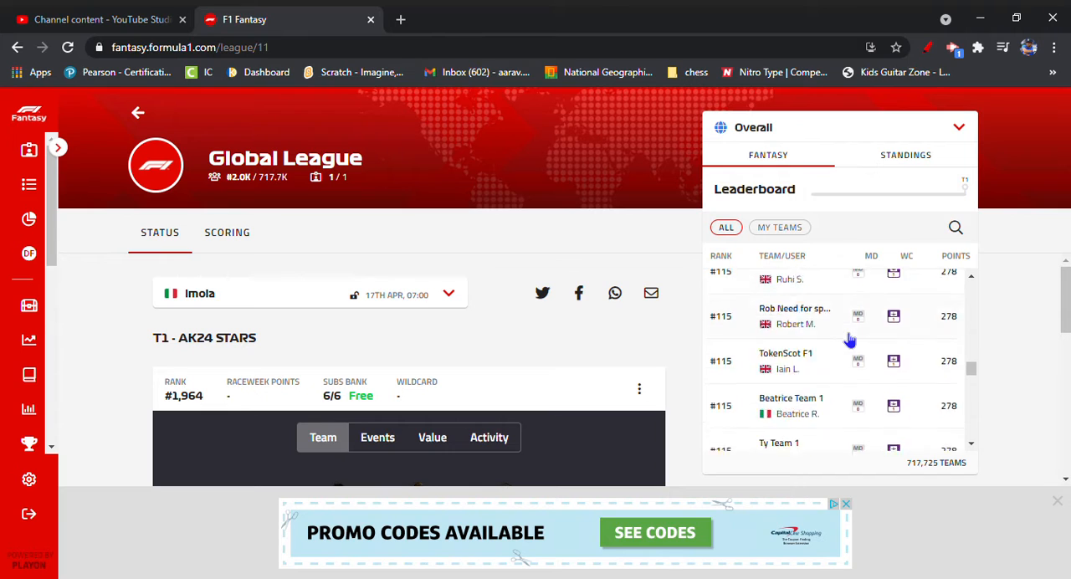
scroll("down", 3)
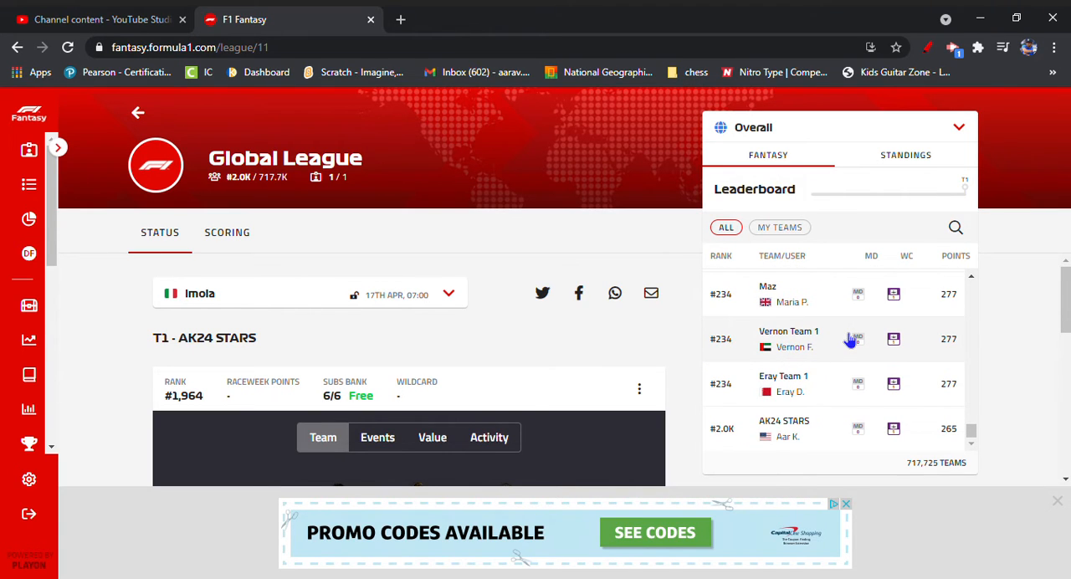
mouse_move(761, 458)
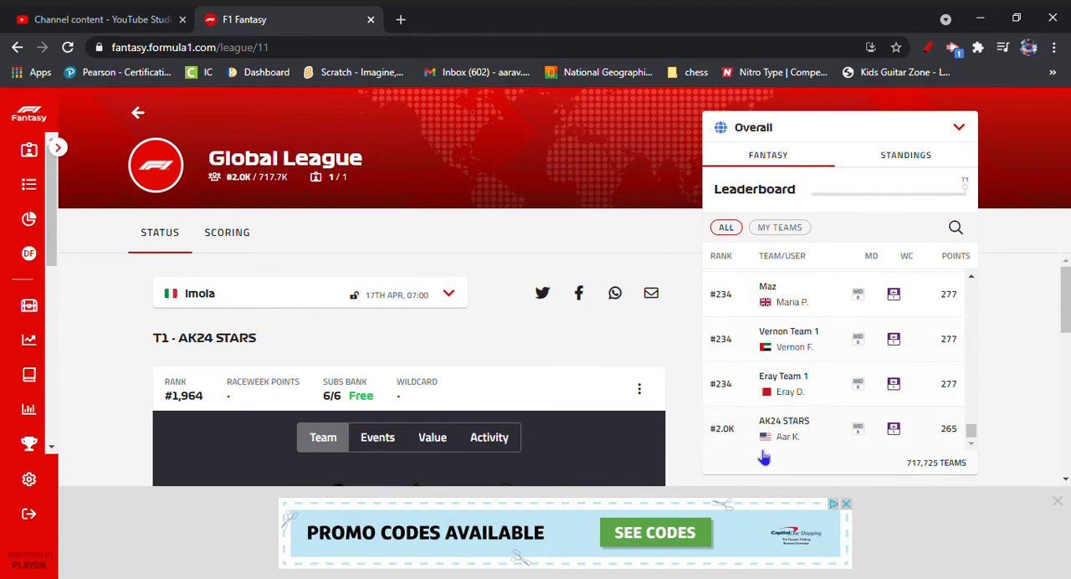
mouse_move(861, 439)
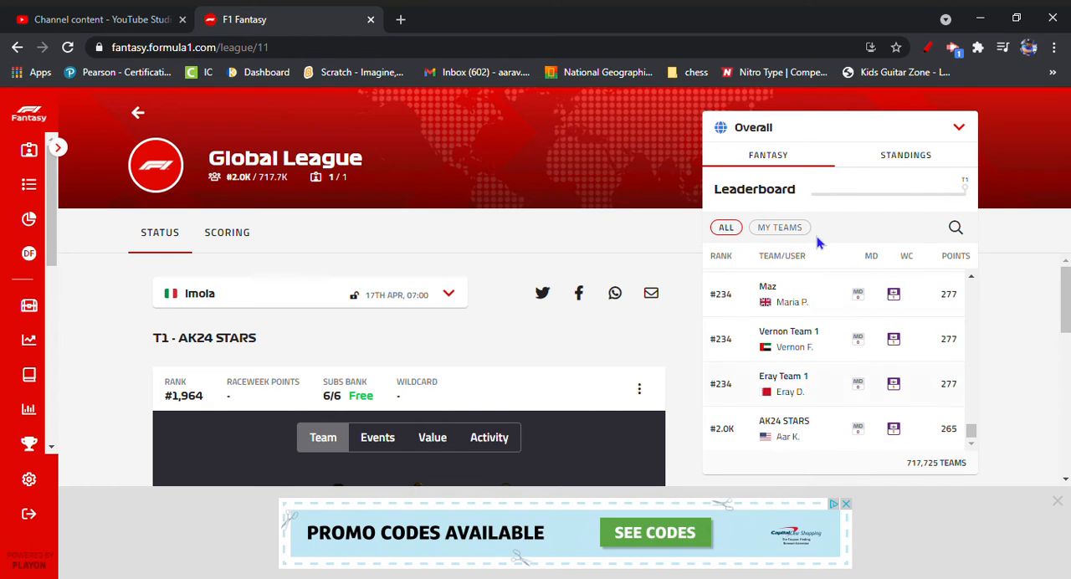
mouse_move(833, 397)
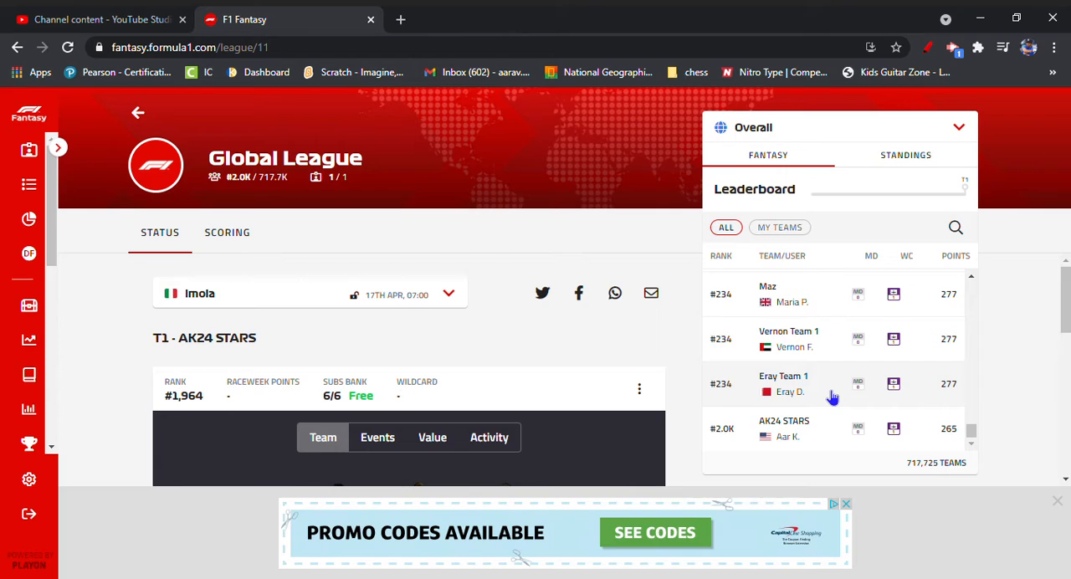
mouse_move(4, 199)
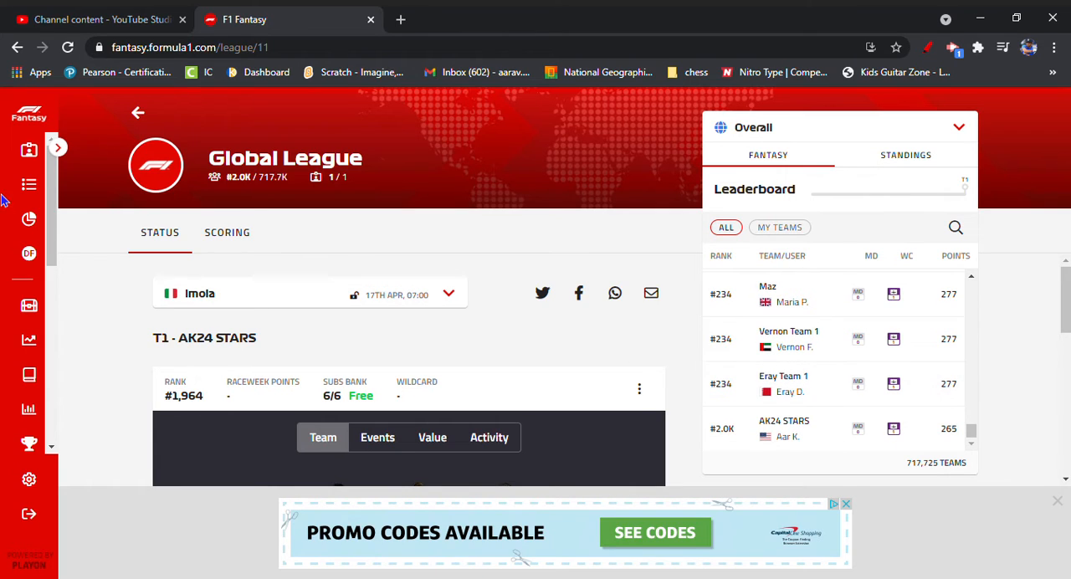
mouse_move(29, 184)
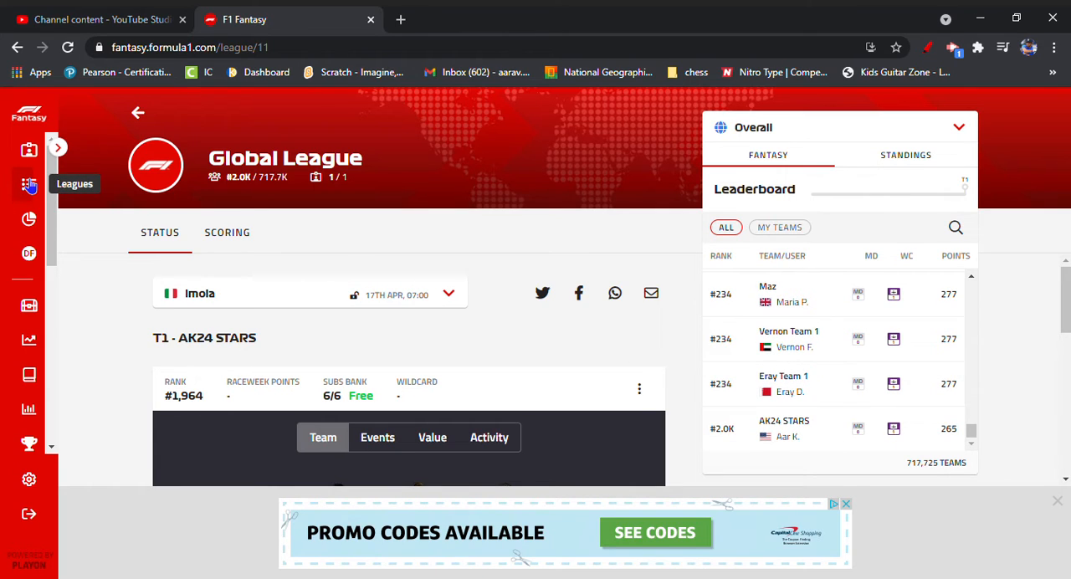
Return to the joined started leagues and scroll through all six, ending with AK.
left_click(29, 184)
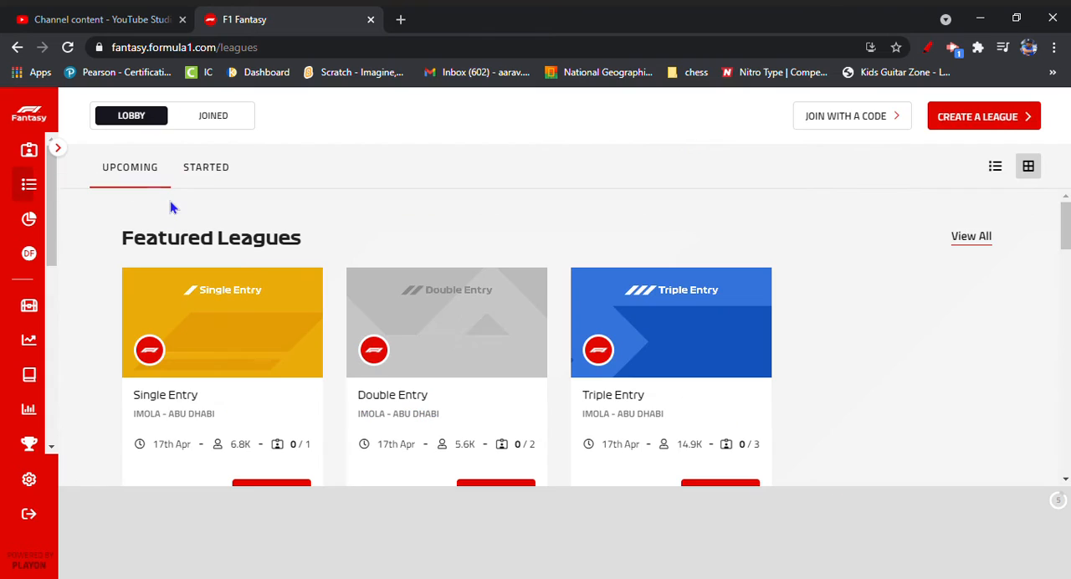
left_click(212, 115)
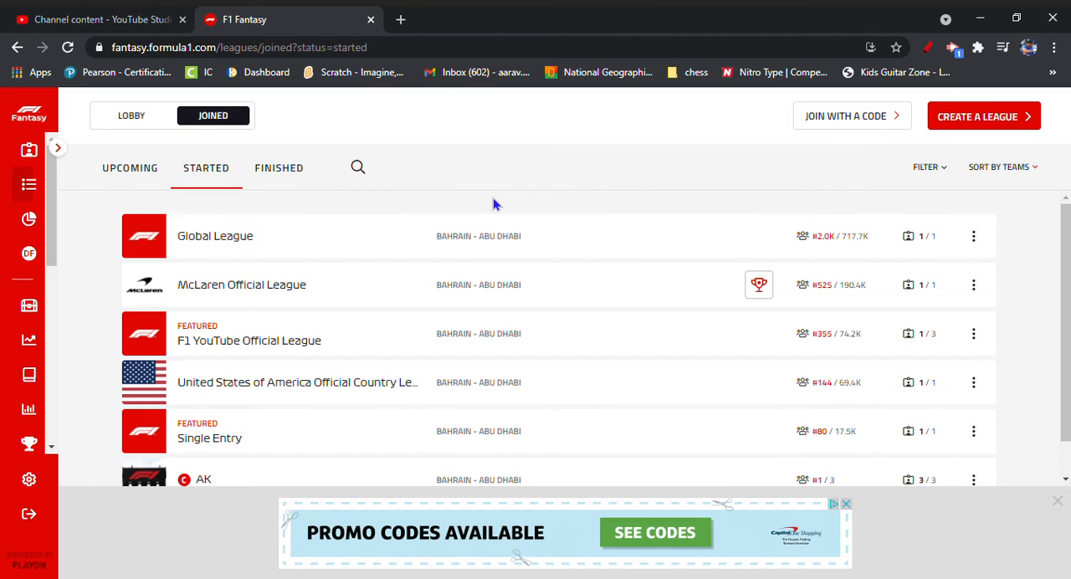
mouse_move(518, 316)
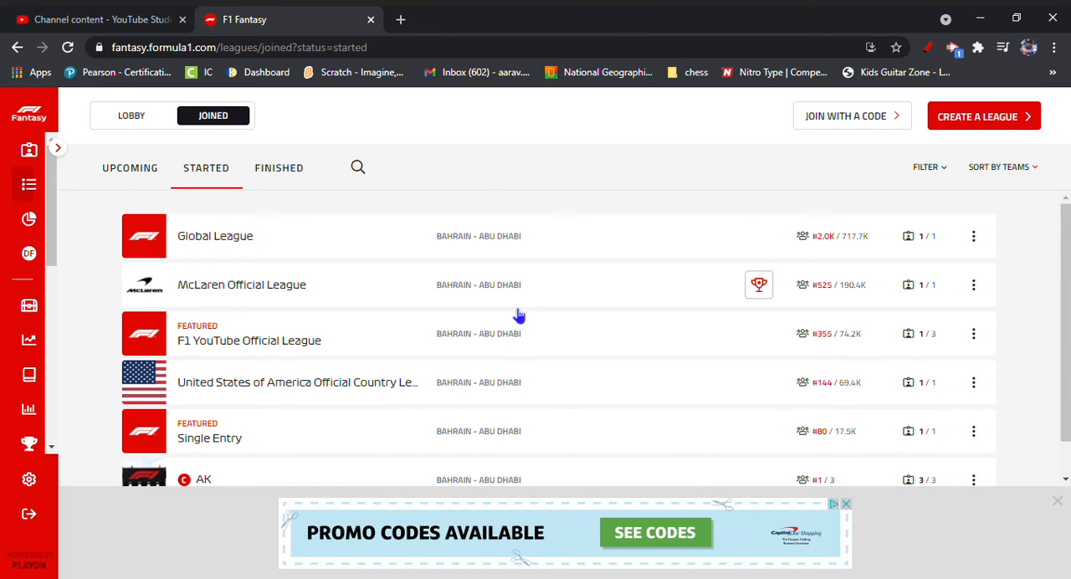
scroll("down", 3)
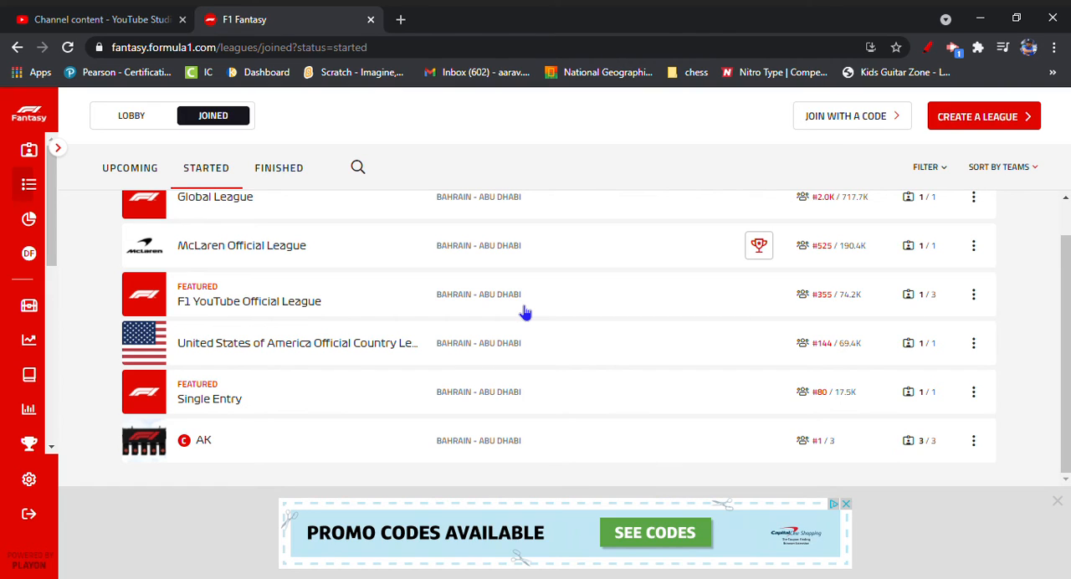
mouse_move(534, 349)
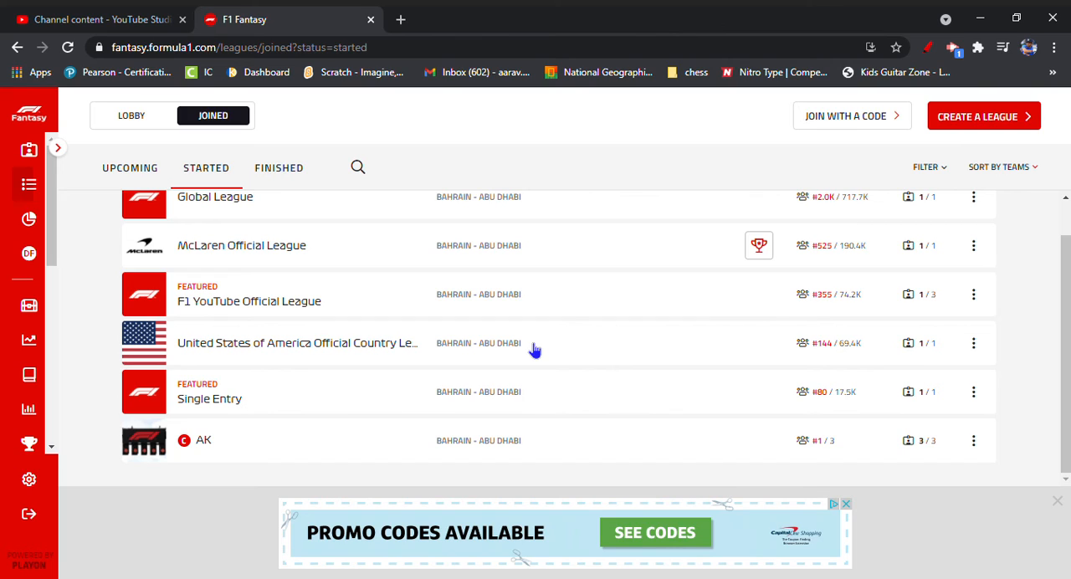
mouse_move(410, 402)
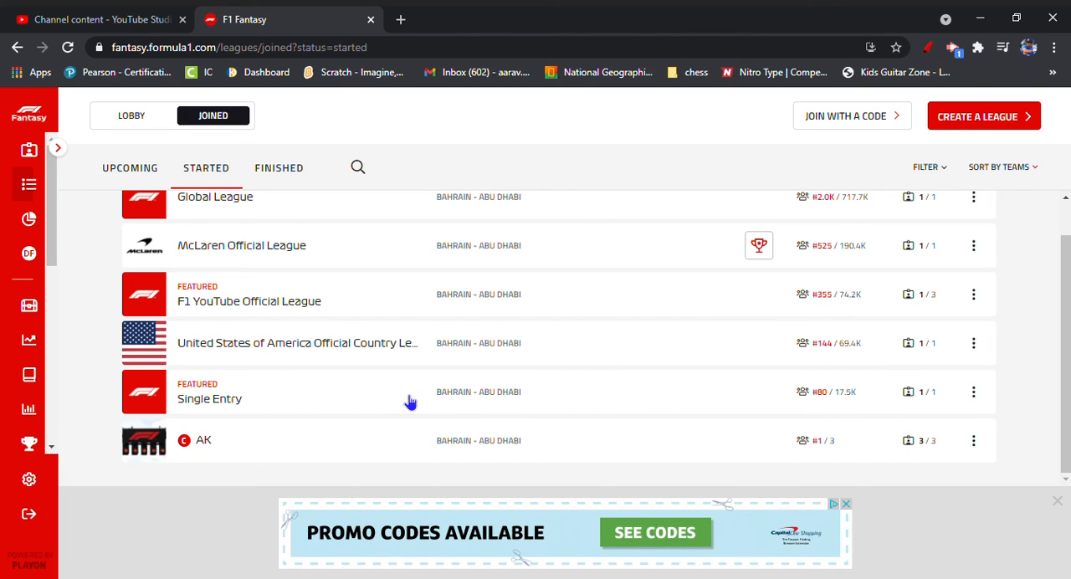
mouse_move(523, 391)
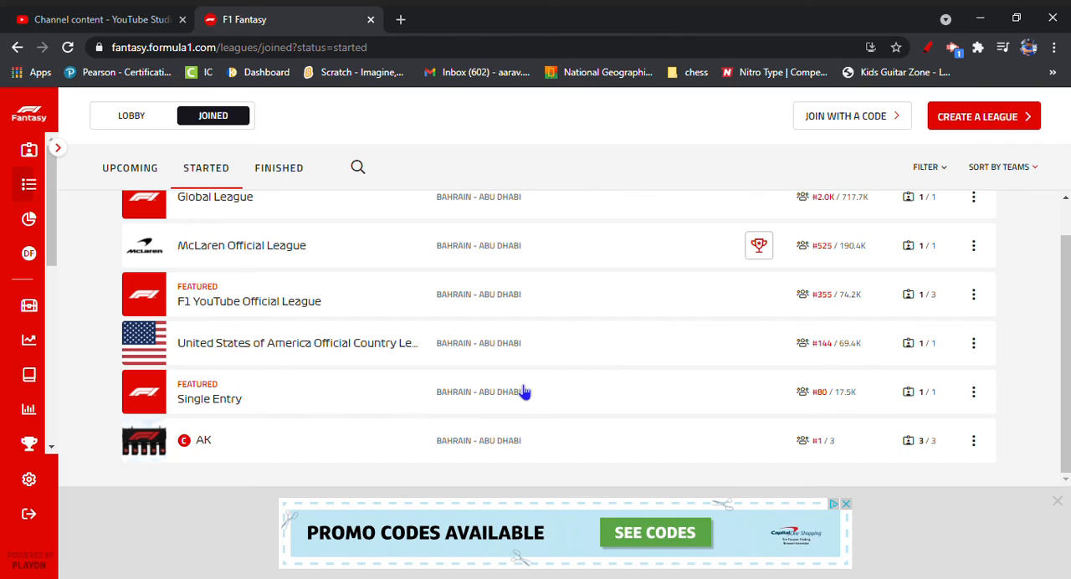
mouse_move(335, 452)
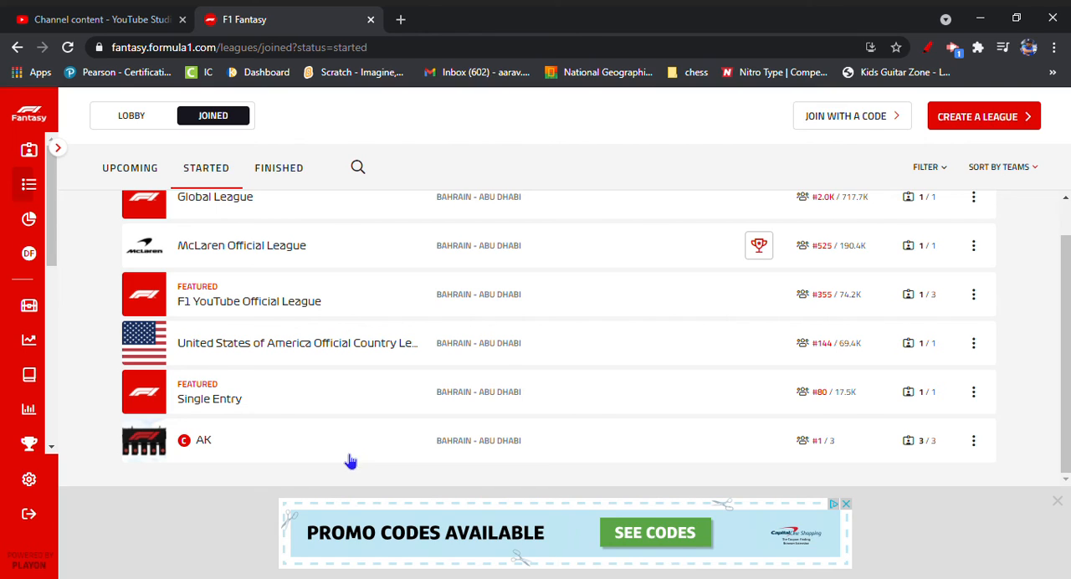
mouse_move(508, 350)
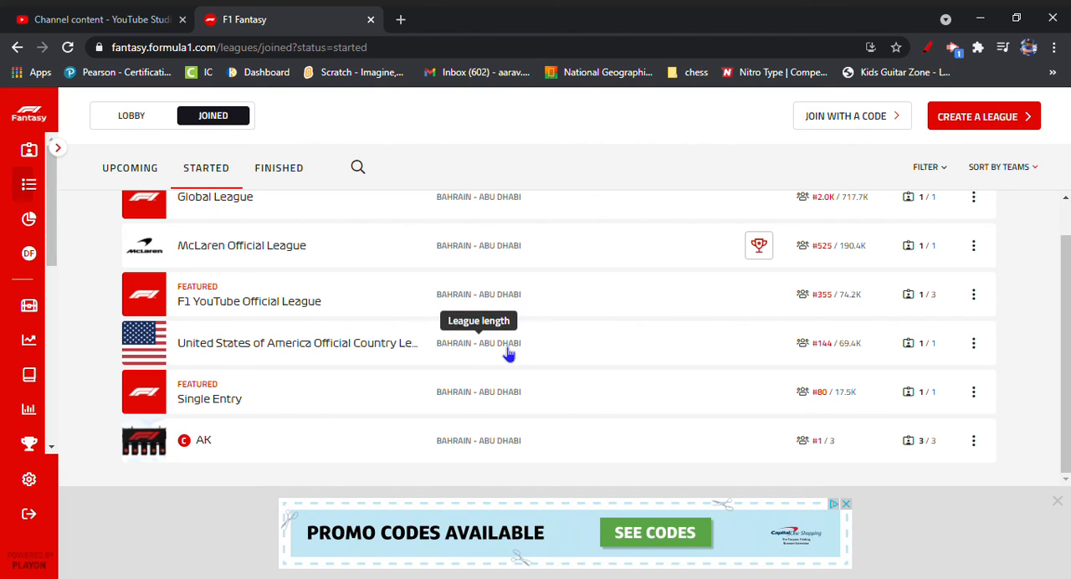
mouse_move(279, 443)
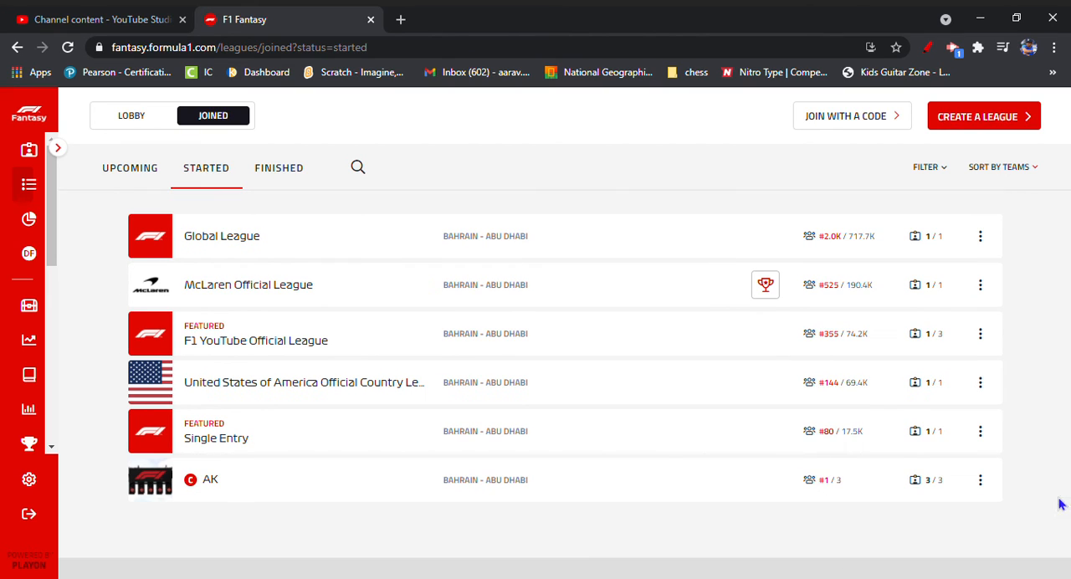
mouse_move(210, 535)
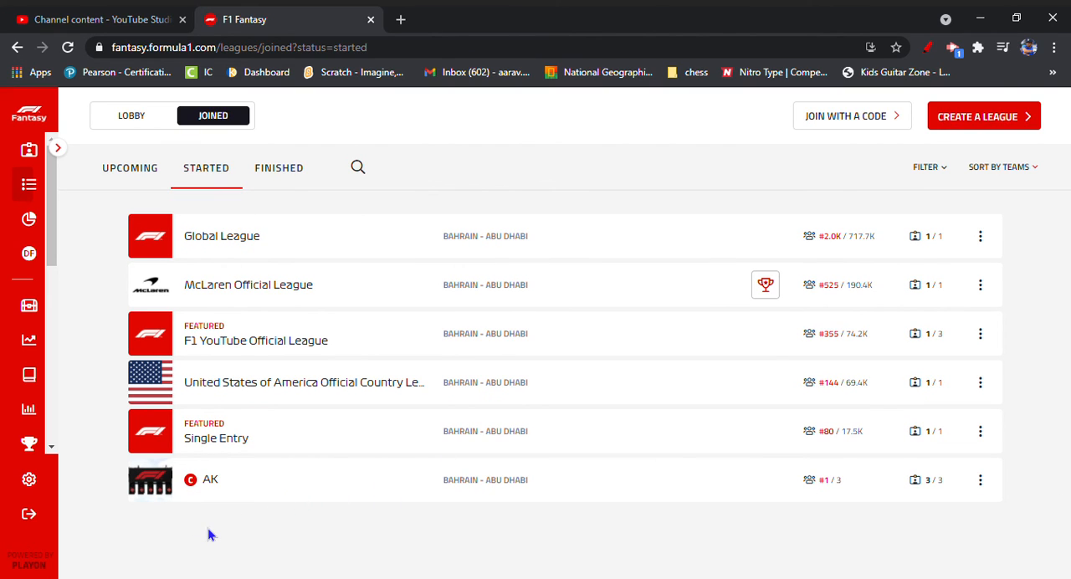
left_click(210, 478)
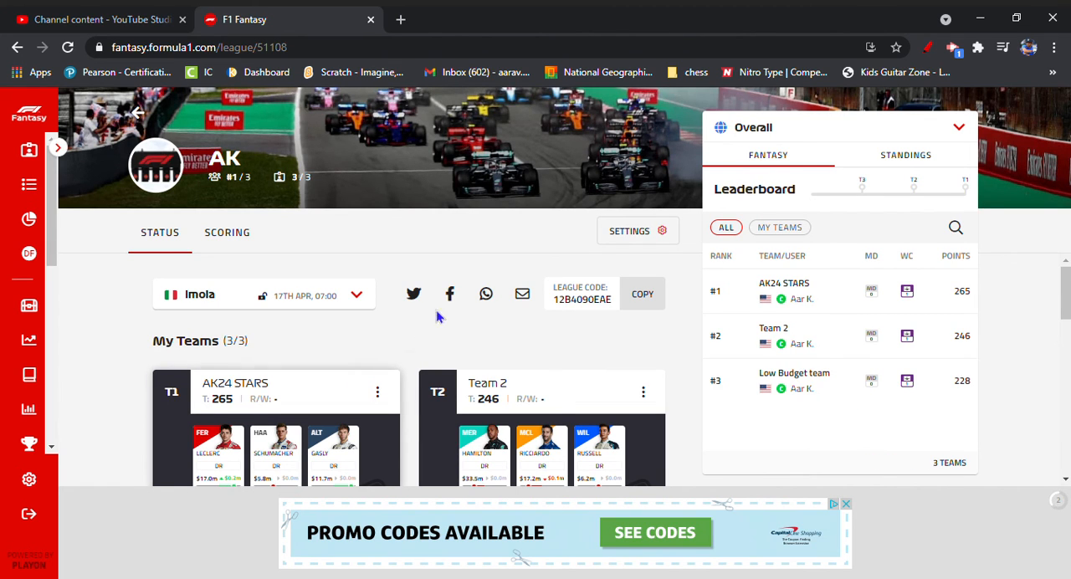
left_click(641, 294)
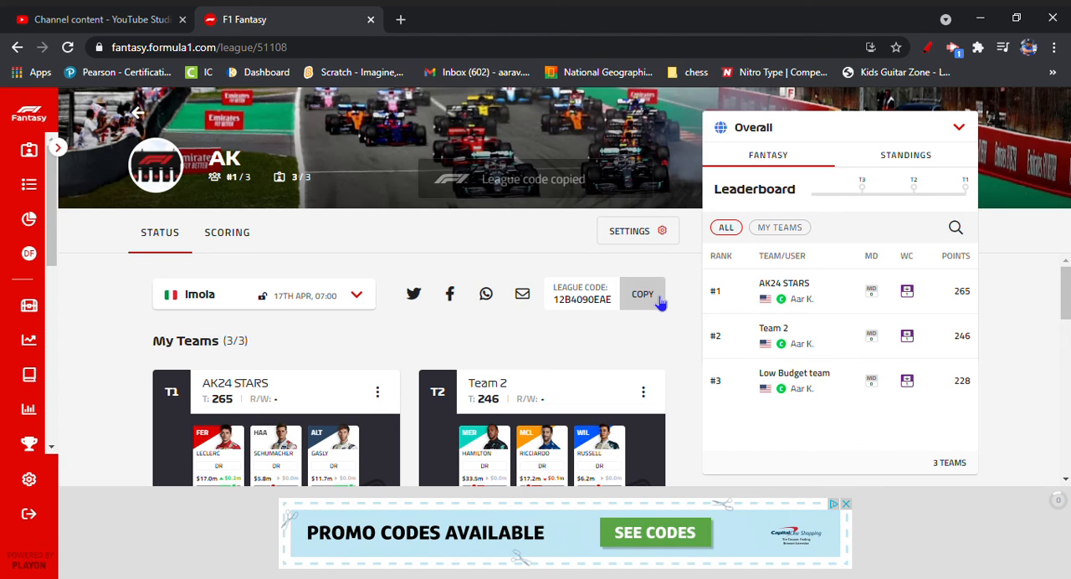
left_click(642, 294)
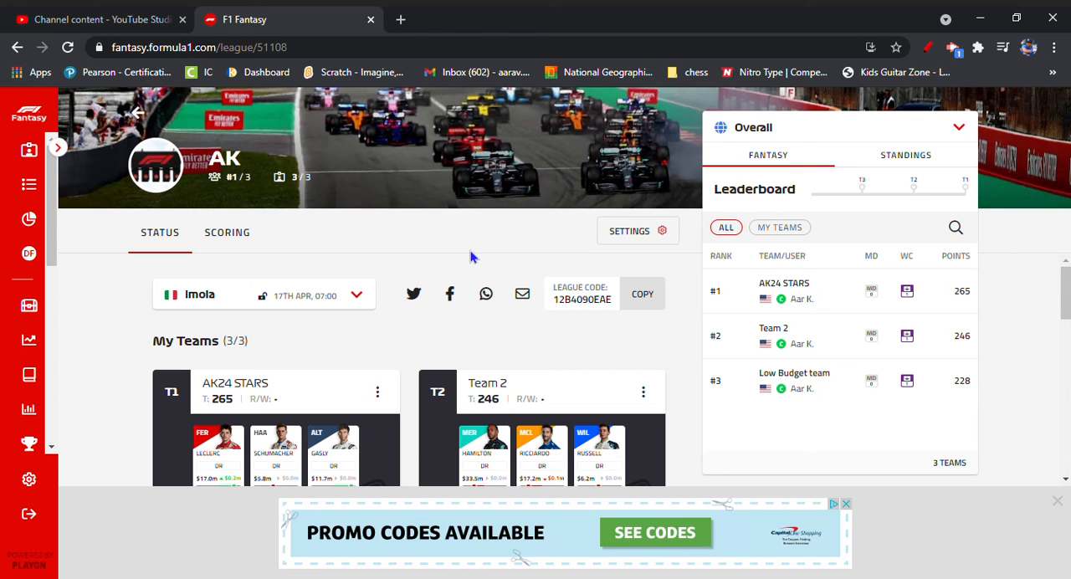
mouse_move(30, 185)
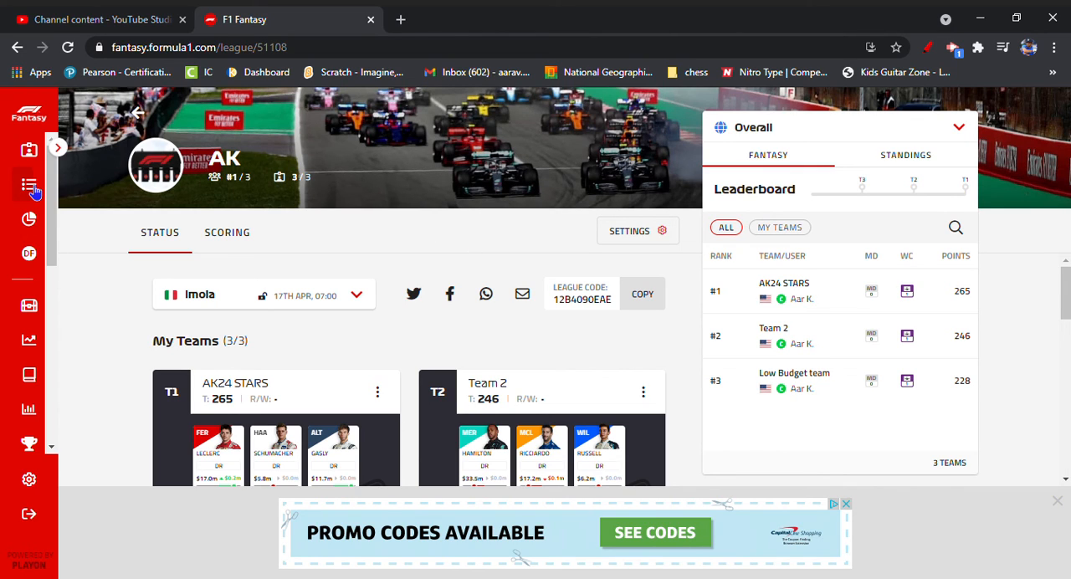
Go back to the joined started leagues list and scroll down to AK.
left_click(28, 184)
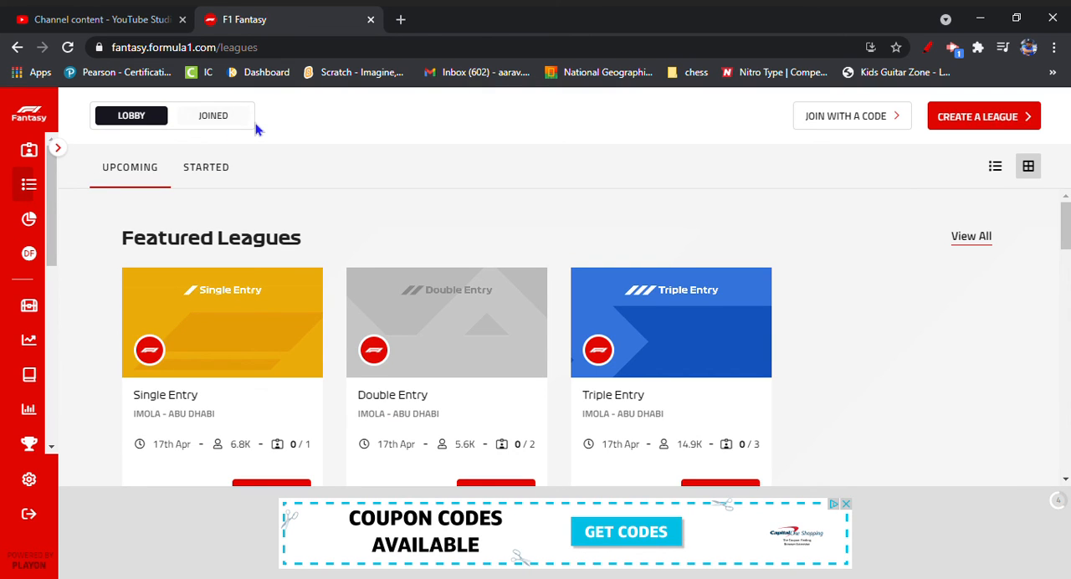
left_click(213, 116)
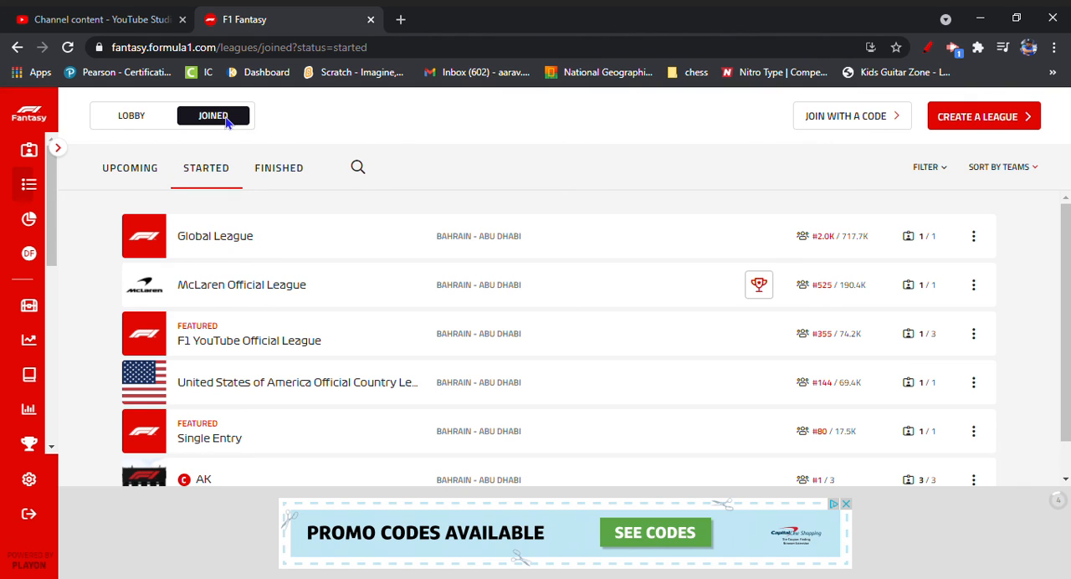
scroll("down", 3)
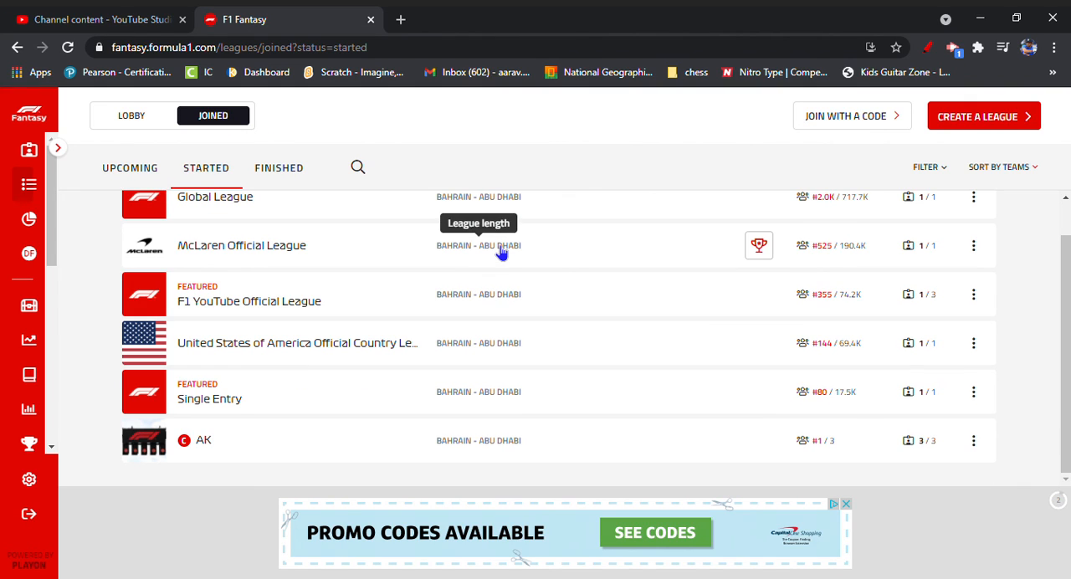
mouse_move(1046, 350)
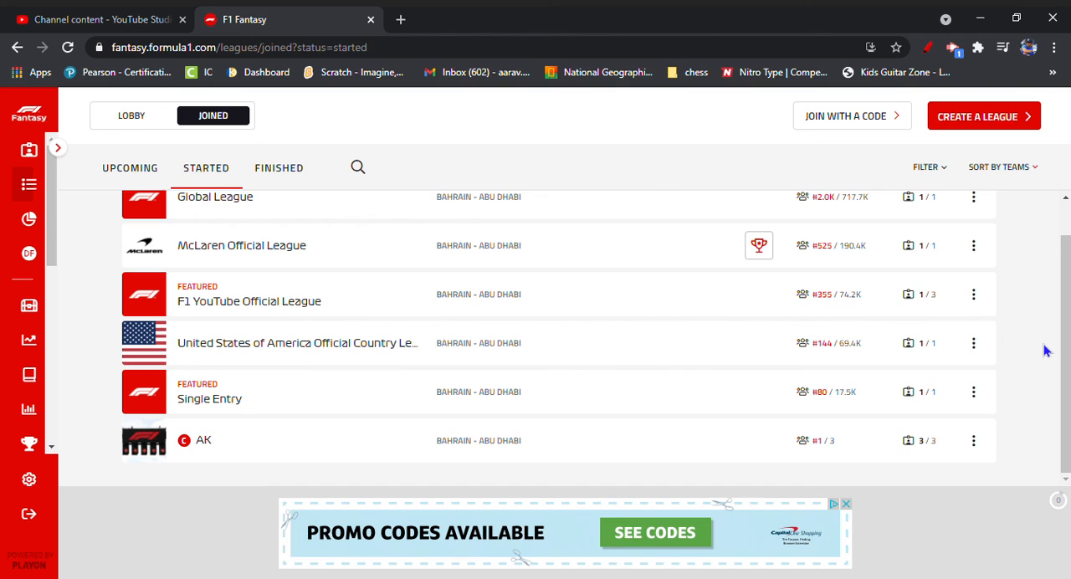